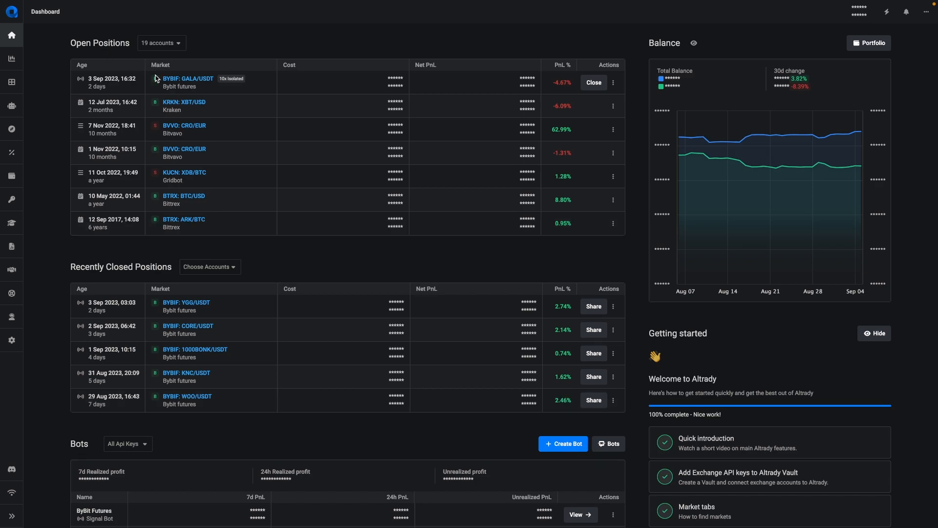
{"action": "mouse_move", "coordinate": [509, 109]}
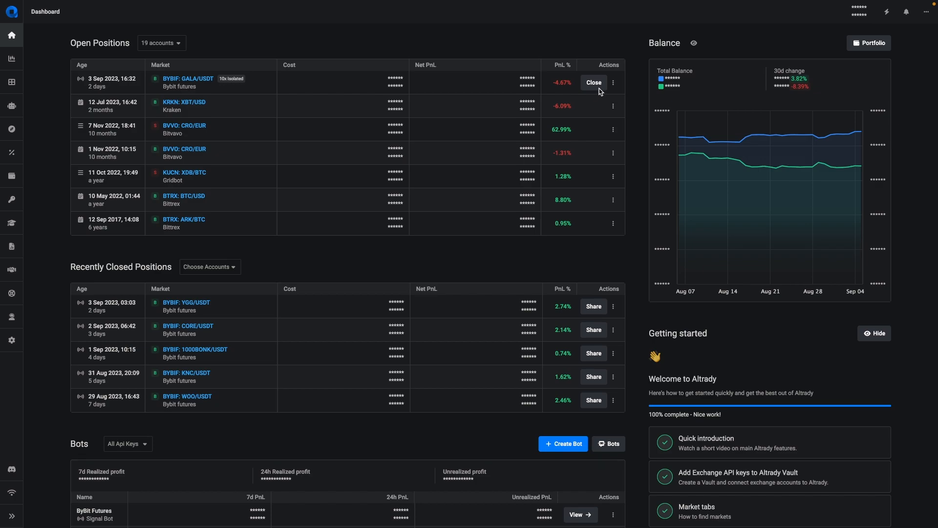
{"action": "mouse_move", "coordinate": [316, 243]}
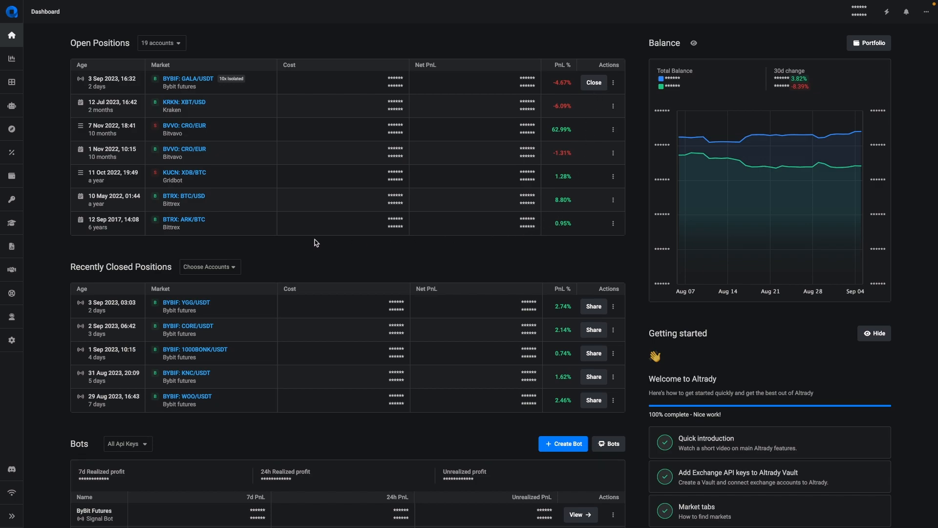
{"action": "mouse_move", "coordinate": [267, 341]}
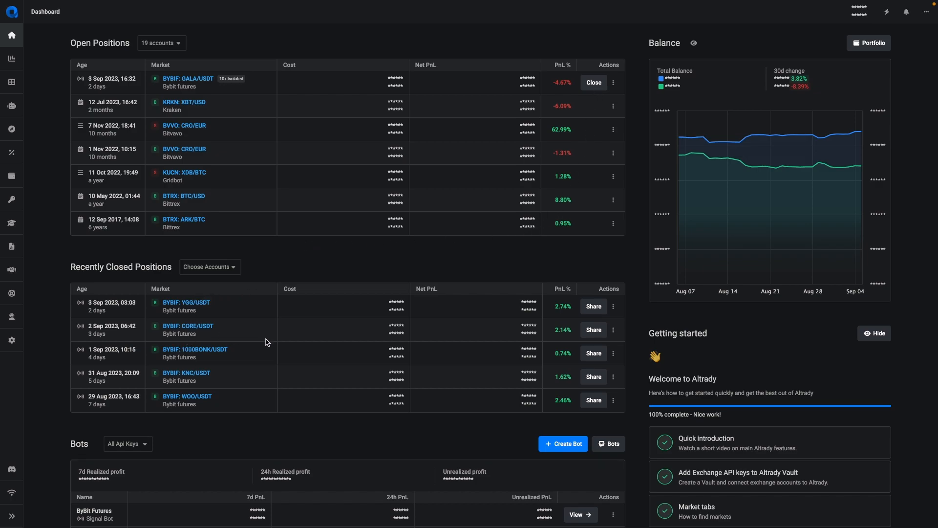
Scroll down the dashboard and use Create Bot to reach the Bots page.
{"action": "scroll", "scroll_direction": "down", "scroll_amount": 3}
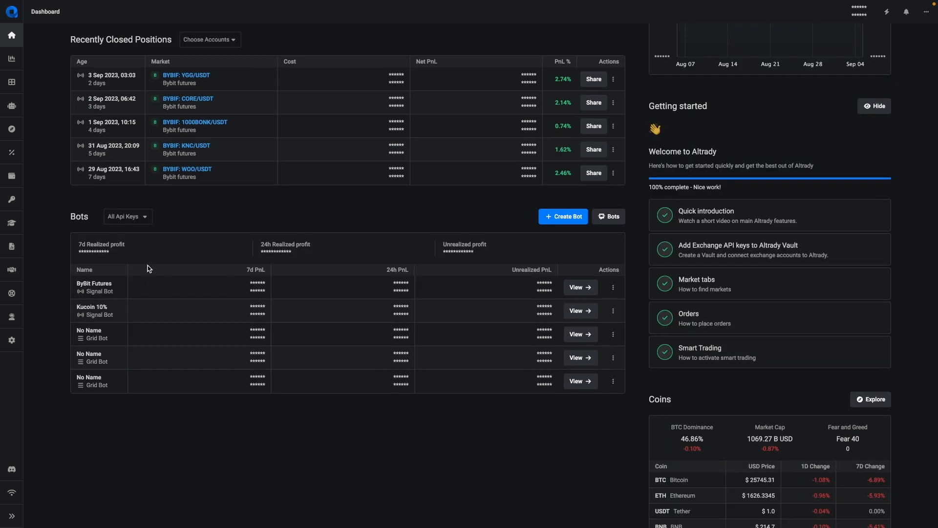
{"action": "mouse_move", "coordinate": [228, 279]}
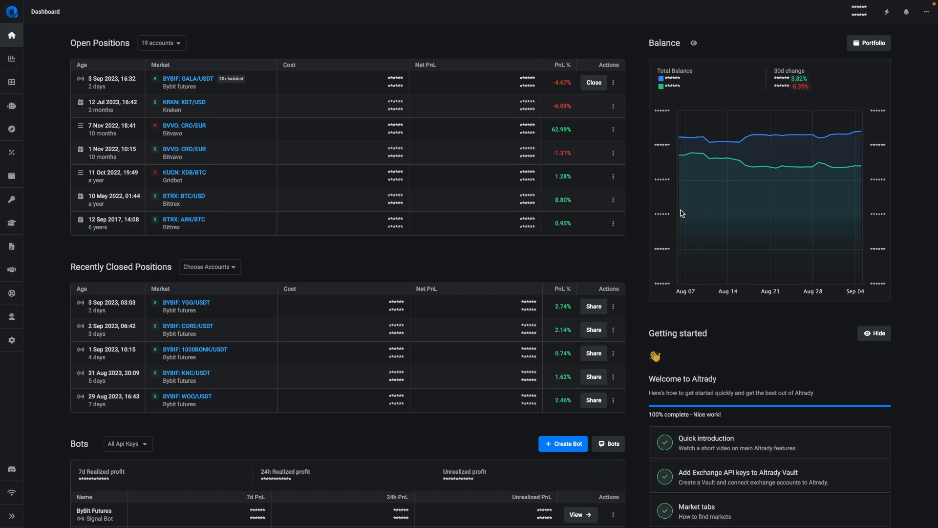
{"action": "scroll", "scroll_direction": "down", "scroll_amount": 3}
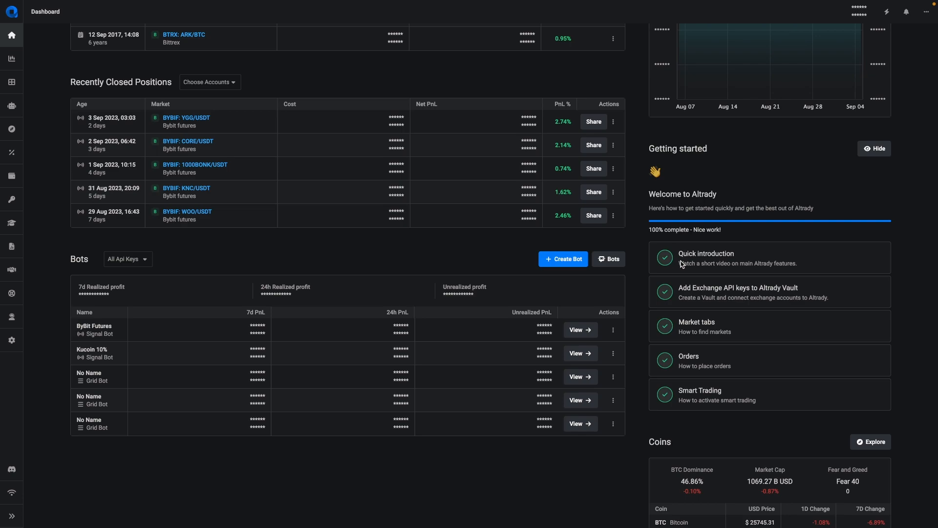
{"action": "mouse_move", "coordinate": [686, 267]}
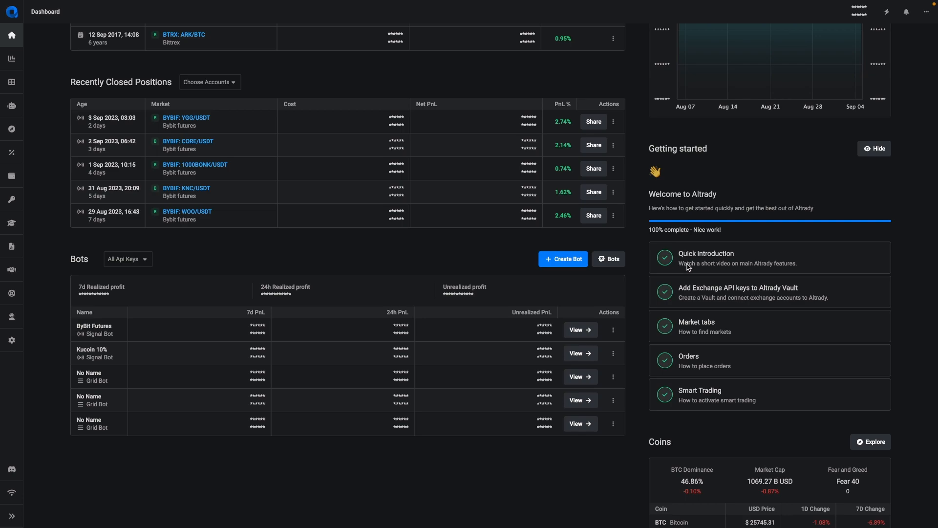
{"action": "scroll", "scroll_direction": "down", "scroll_amount": 3}
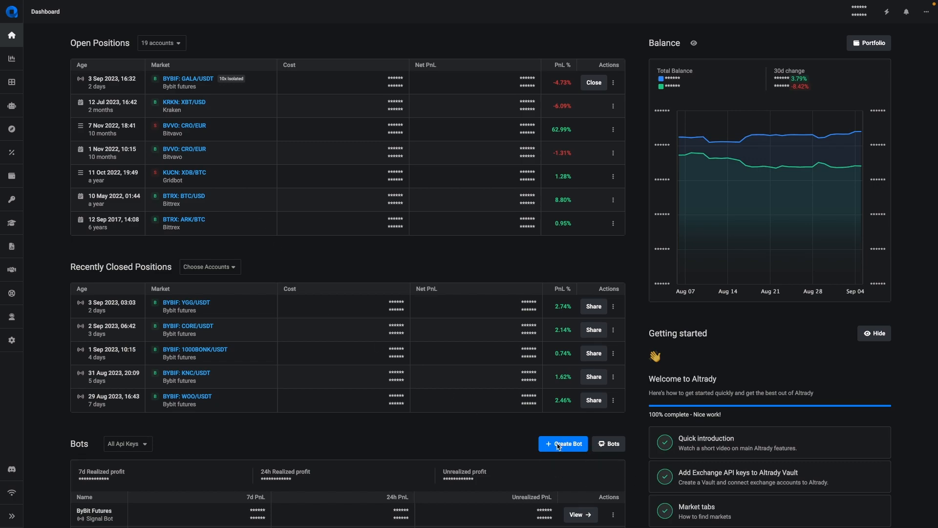
{"action": "left_click", "coordinate": [608, 443]}
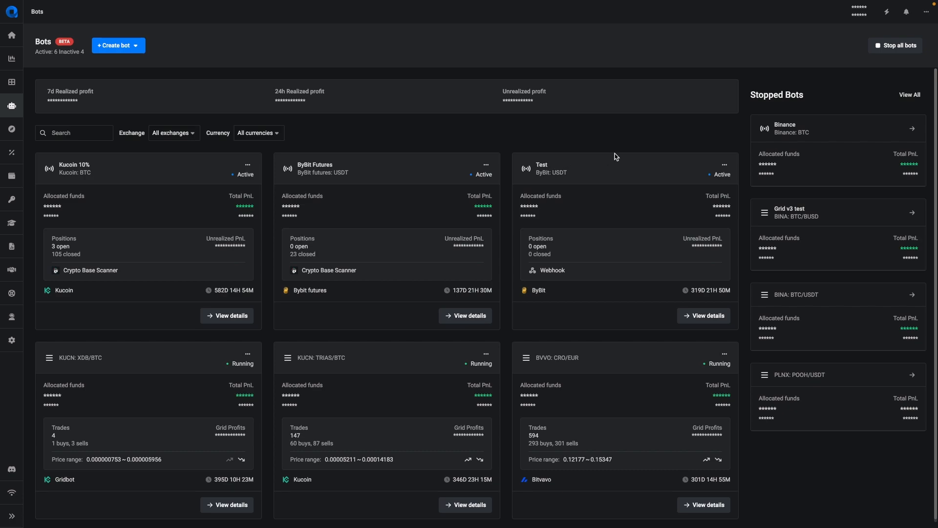
{"action": "mouse_move", "coordinate": [412, 208]}
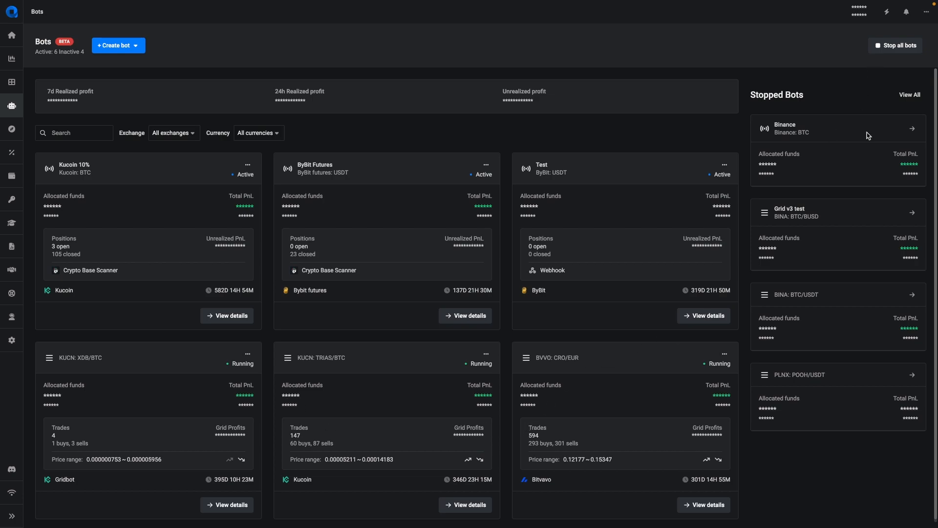
{"action": "mouse_move", "coordinate": [815, 458]}
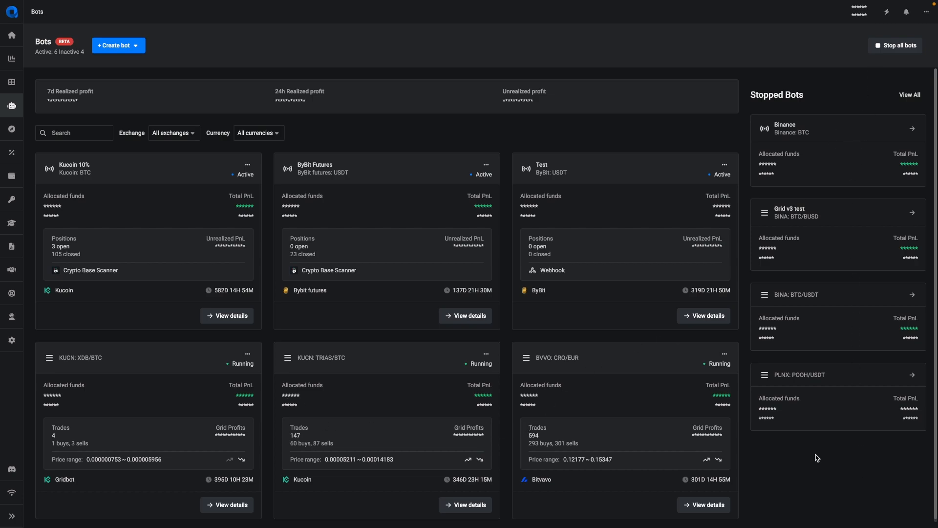
{"action": "mouse_move", "coordinate": [802, 448]}
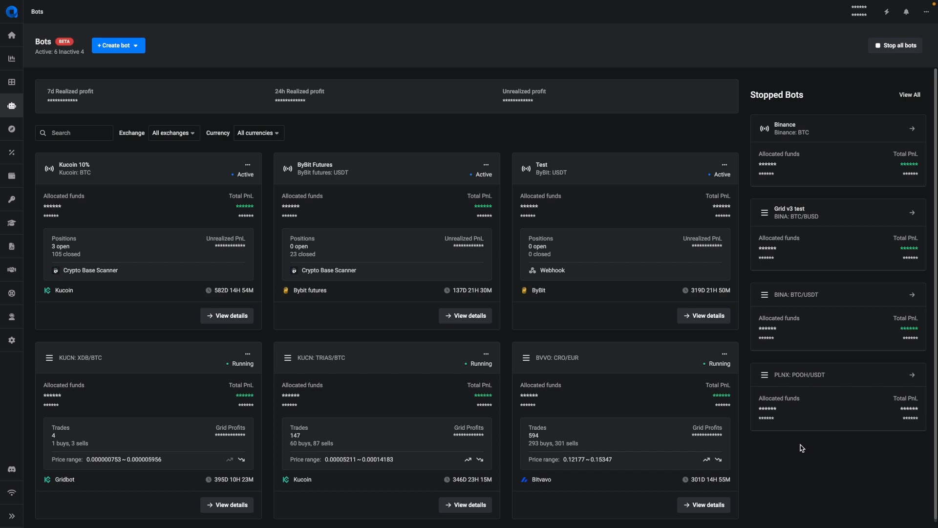
{"action": "mouse_move", "coordinate": [786, 383]}
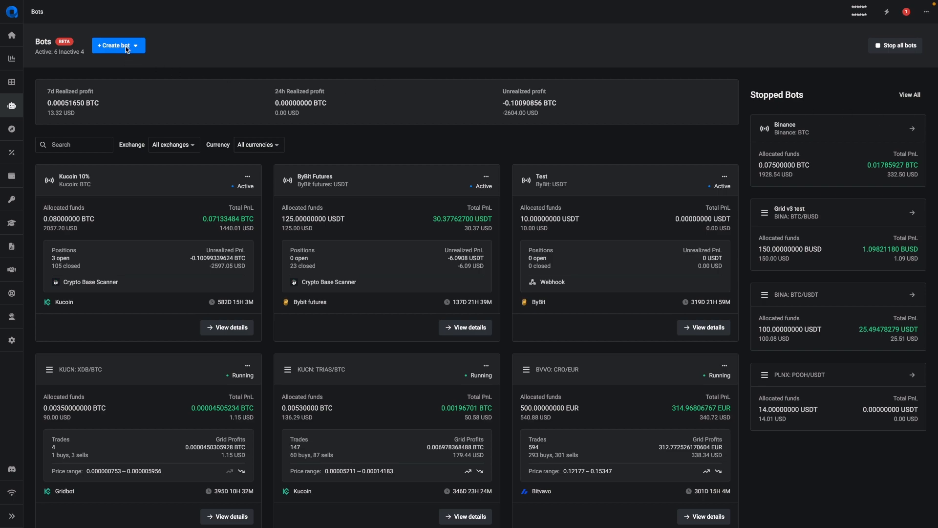
Create a signal bot on the Paper trading account with USDT as currency.
{"action": "left_click", "coordinate": [115, 45]}
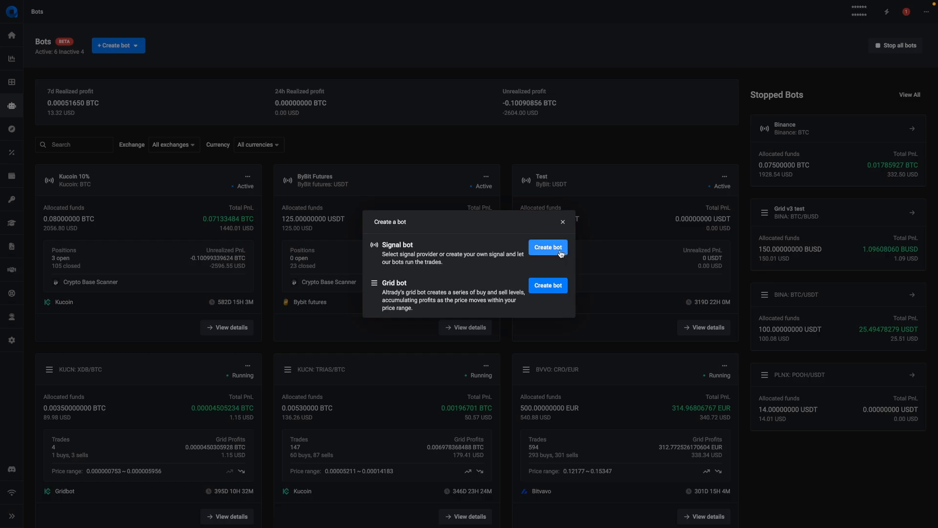
{"action": "left_click", "coordinate": [546, 246]}
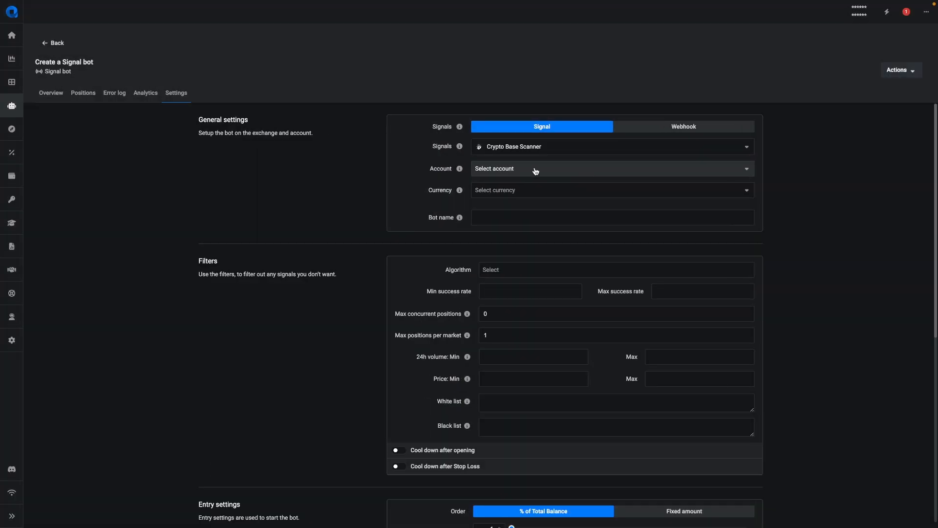
{"action": "left_click", "coordinate": [610, 168]}
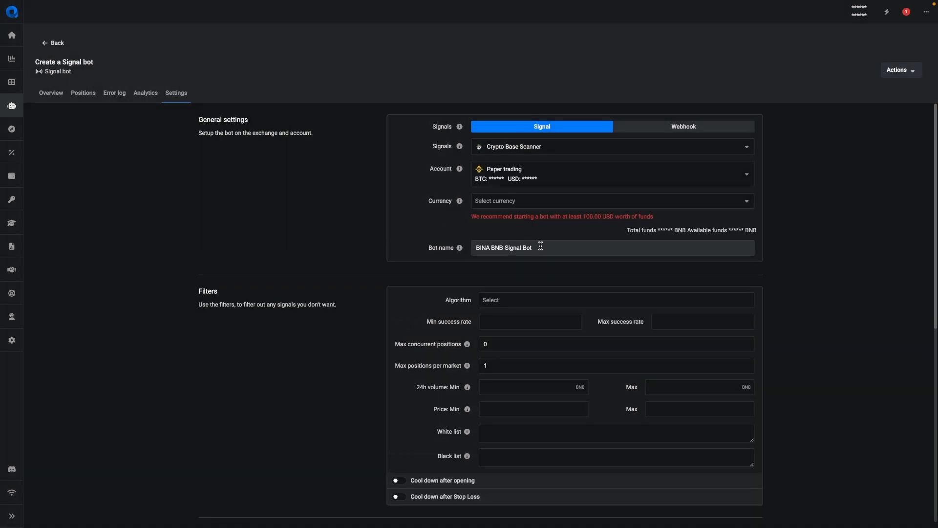
{"action": "left_click", "coordinate": [610, 200]}
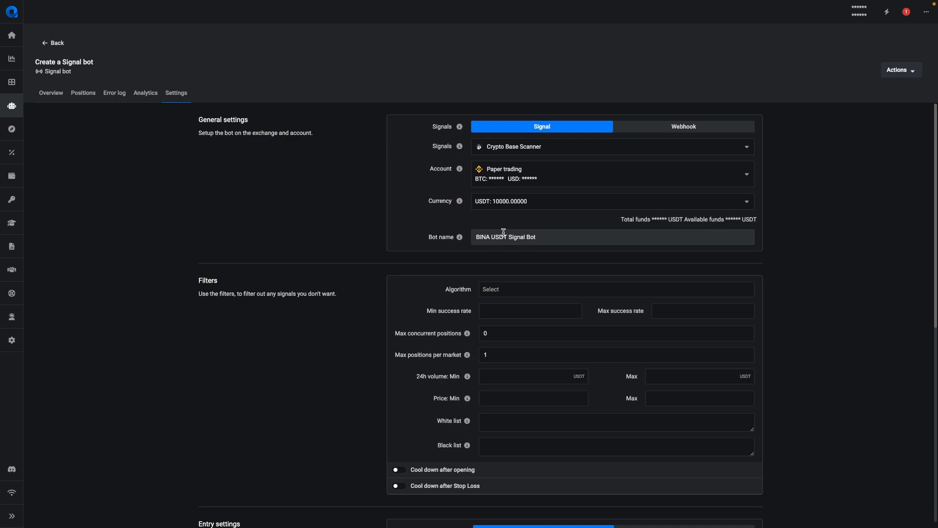
{"action": "scroll", "scroll_direction": "down", "scroll_amount": 3}
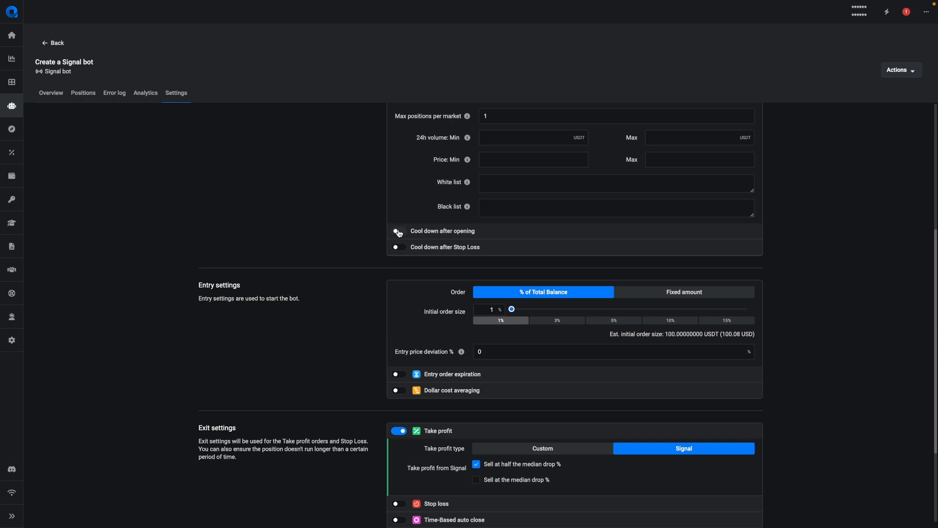
Enable 1-hour Cool down after opening and after Stop Loss, then go back to Bots.
{"action": "left_click", "coordinate": [399, 231]}
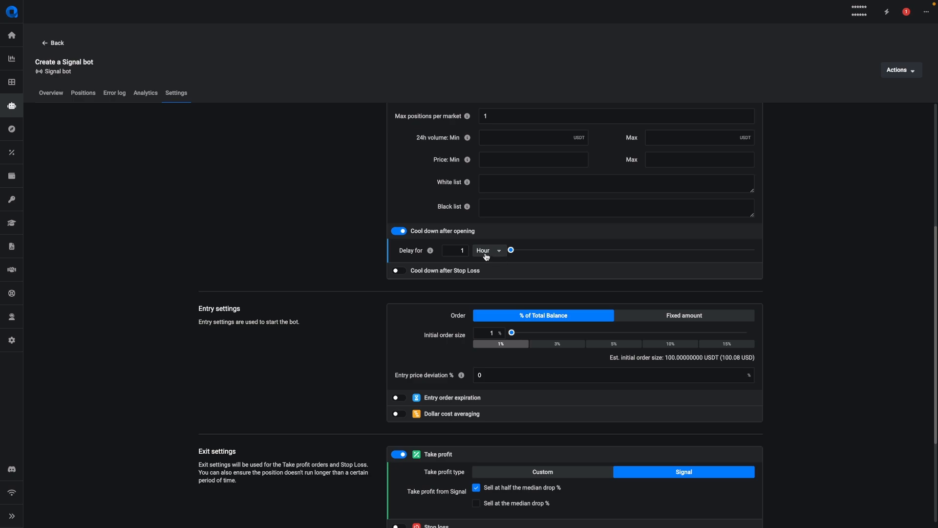
{"action": "mouse_move", "coordinate": [504, 258]}
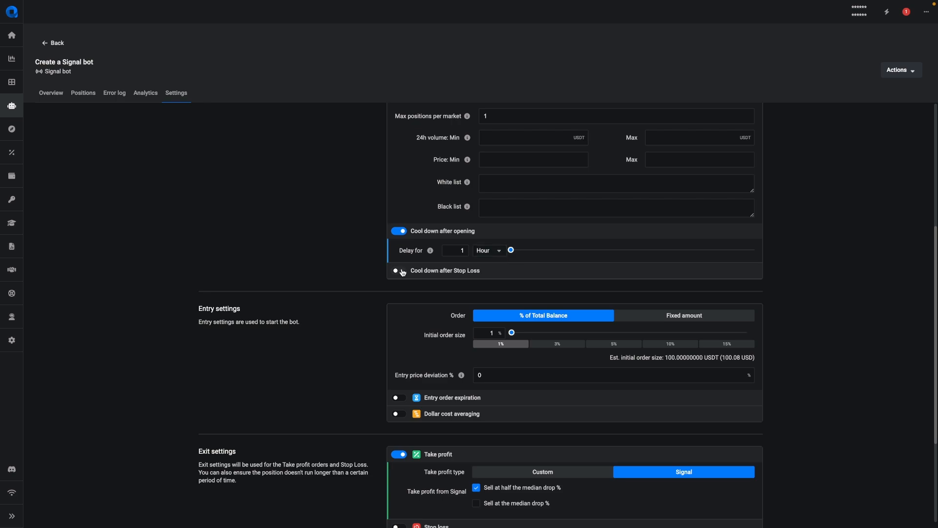
{"action": "left_click", "coordinate": [399, 270]}
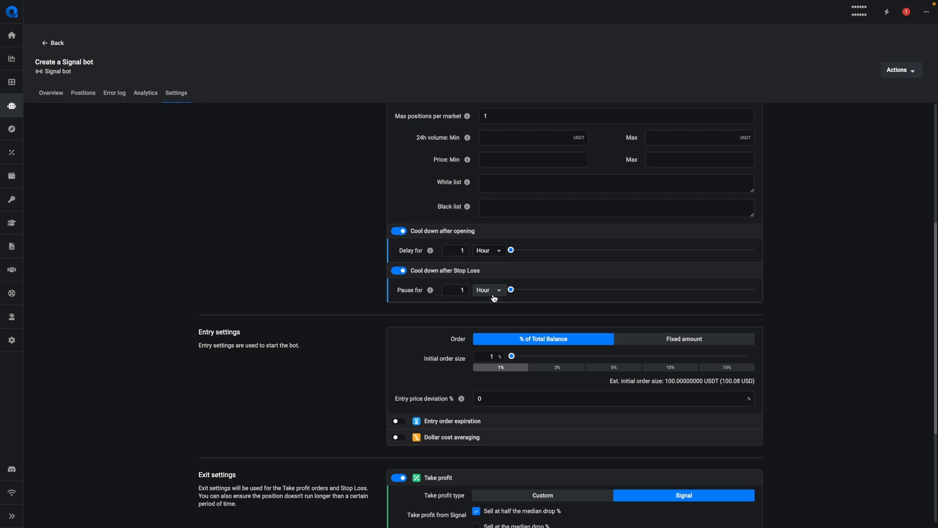
{"action": "left_click", "coordinate": [52, 42]}
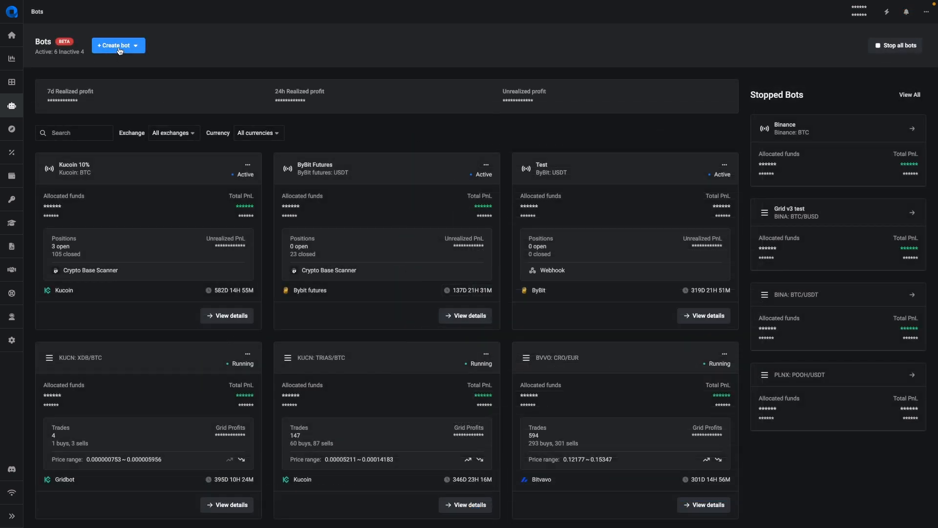
Start a grid bot and pick the Binance BTC/TUSD market for backtesting.
{"action": "left_click", "coordinate": [114, 45]}
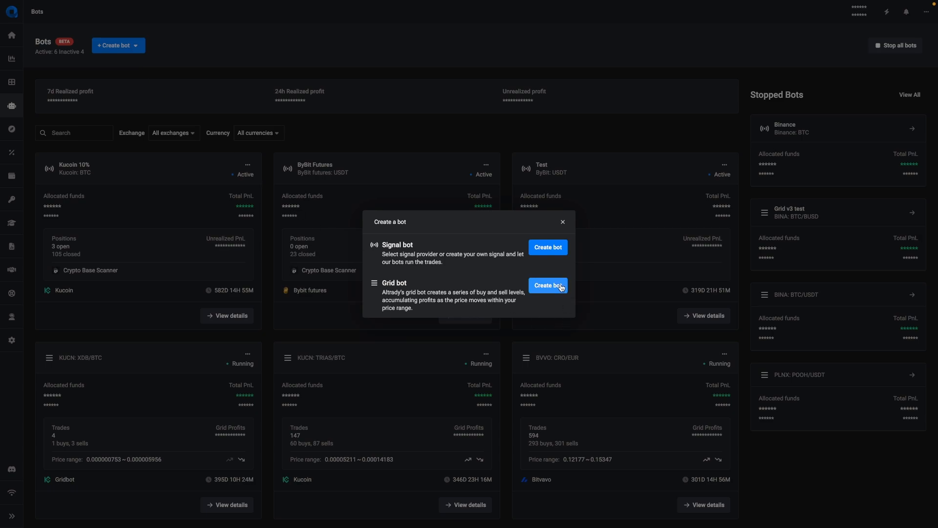
{"action": "left_click", "coordinate": [546, 285]}
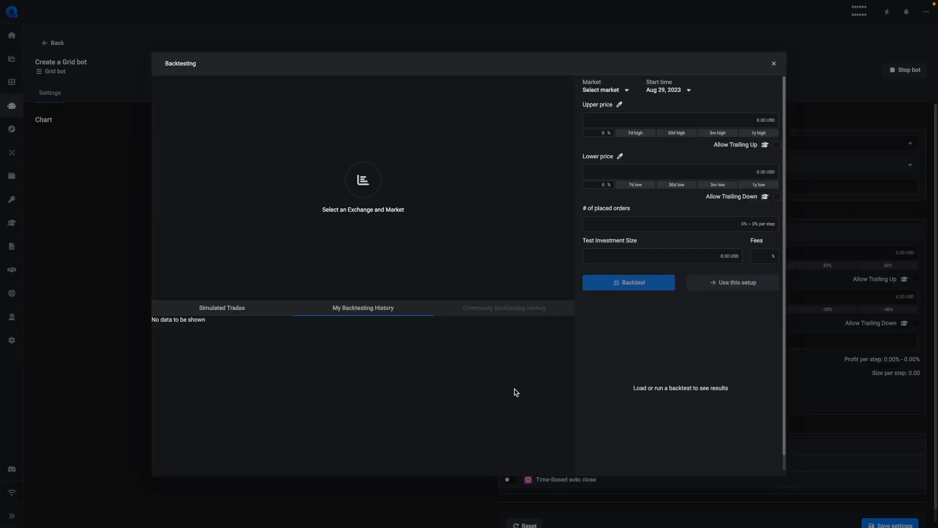
{"action": "left_click", "coordinate": [605, 90]}
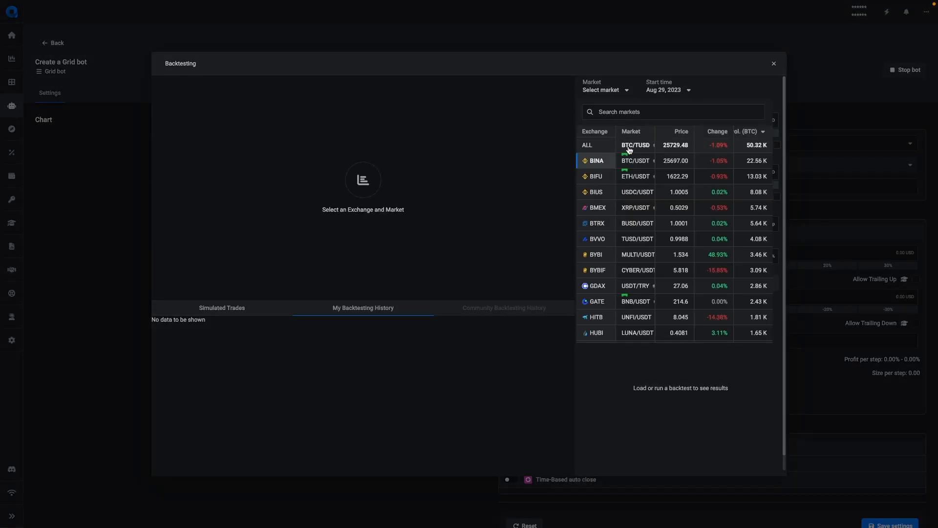
{"action": "left_click", "coordinate": [635, 144]}
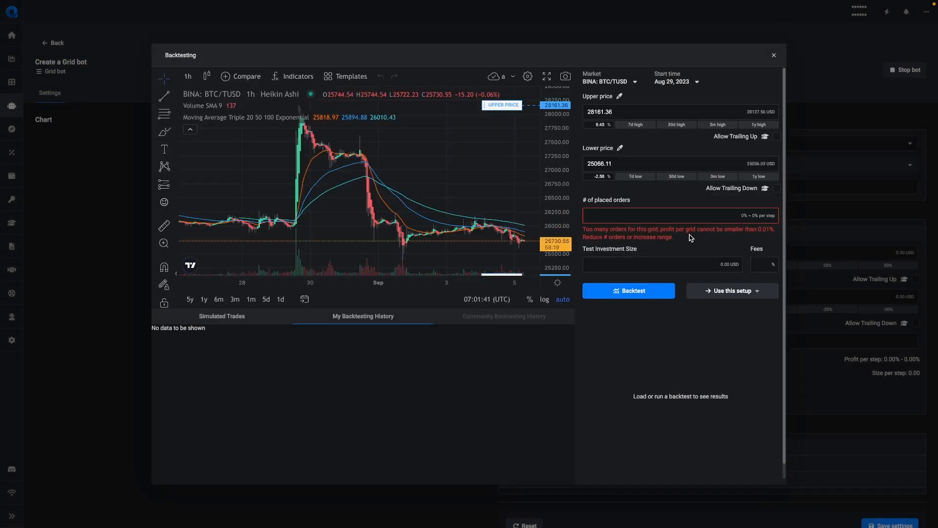
Backtest with 10 orders, 100 USD investment and 0.06% fees.
{"action": "left_click", "coordinate": [658, 215]}
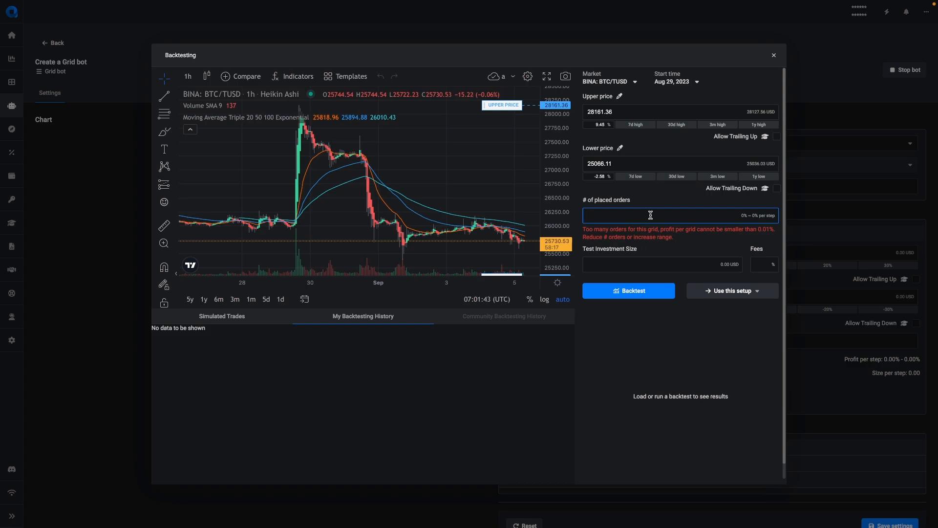
{"action": "type", "text": "10"}
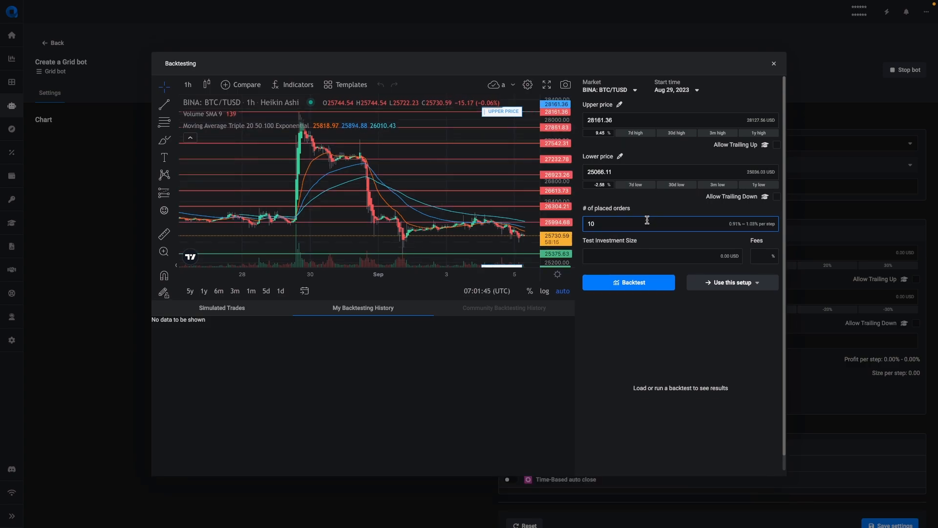
{"action": "type", "text": "100"}
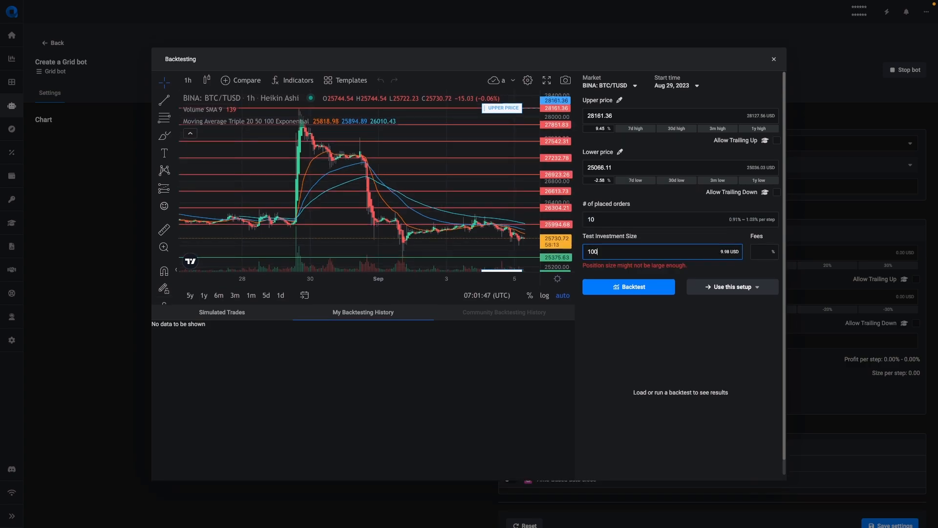
{"action": "left_click", "coordinate": [764, 256]}
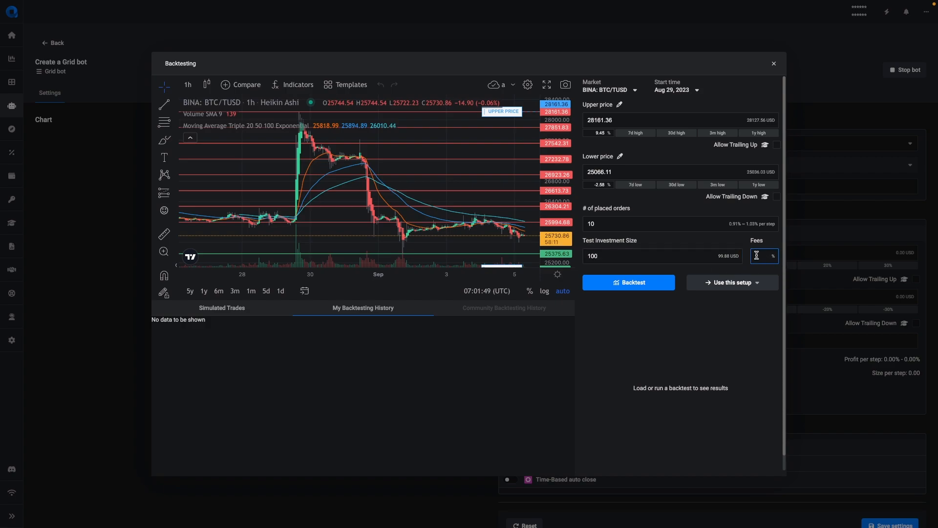
{"action": "type", "text": "0.06"}
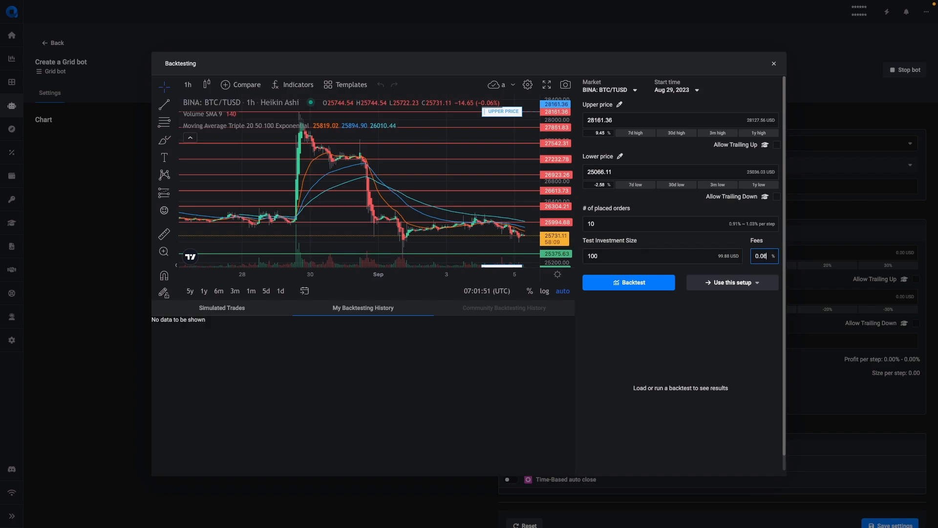
{"action": "left_click", "coordinate": [628, 282]}
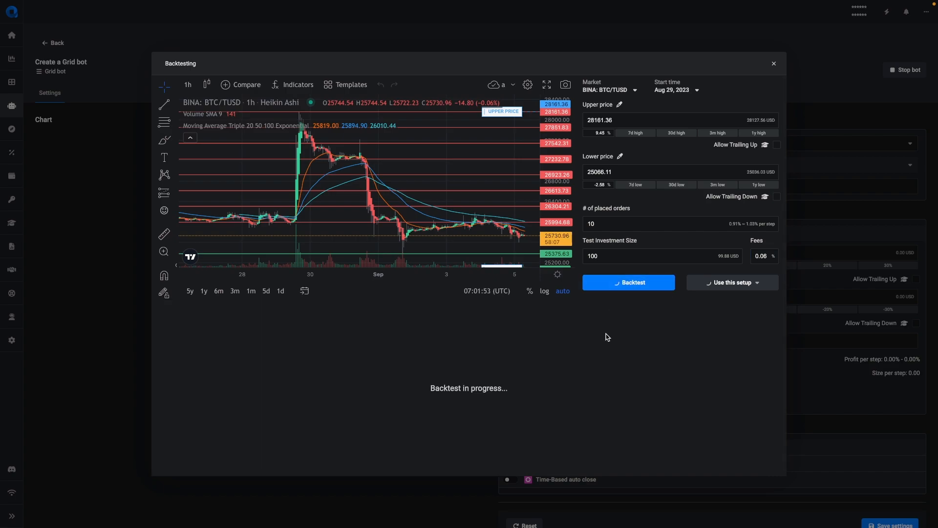
Apply the backtested setup to a grid bot on Binance Commission, then open the terminal.
{"action": "left_click", "coordinate": [627, 282]}
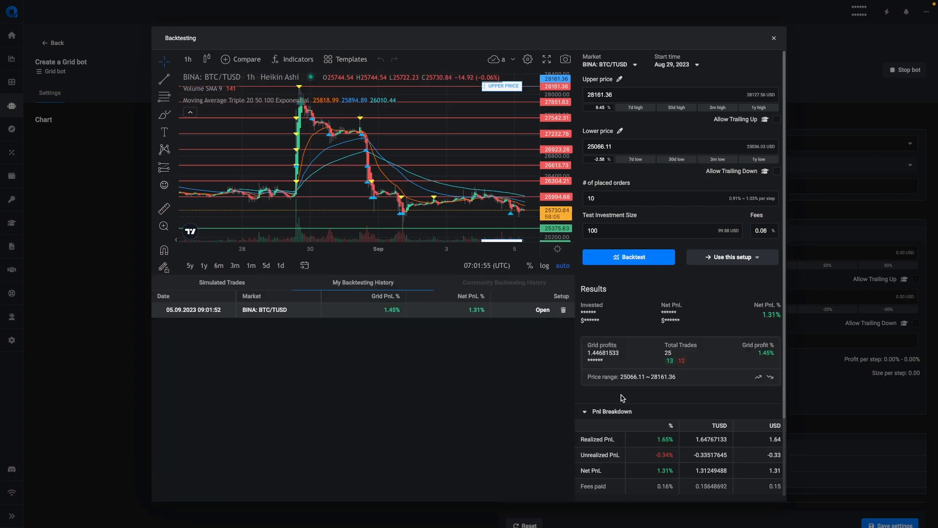
{"action": "mouse_move", "coordinate": [519, 376]}
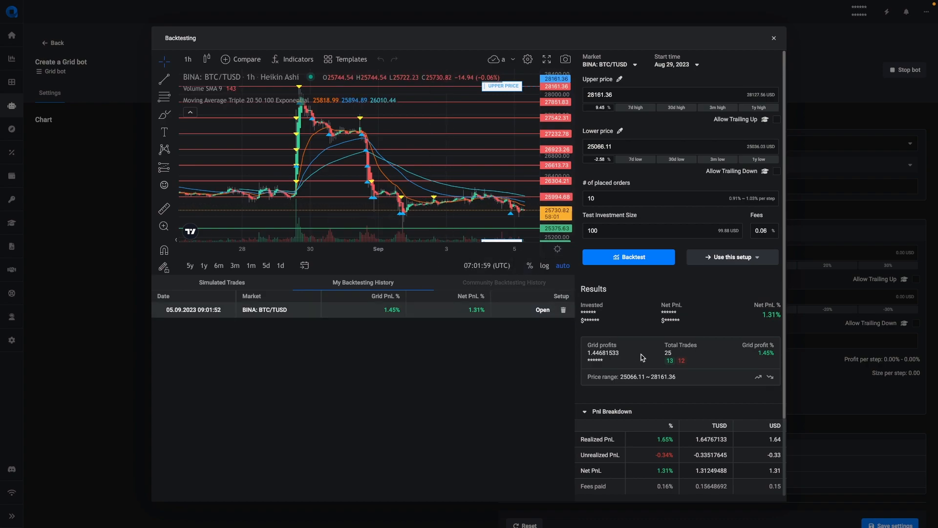
{"action": "left_click", "coordinate": [731, 257]}
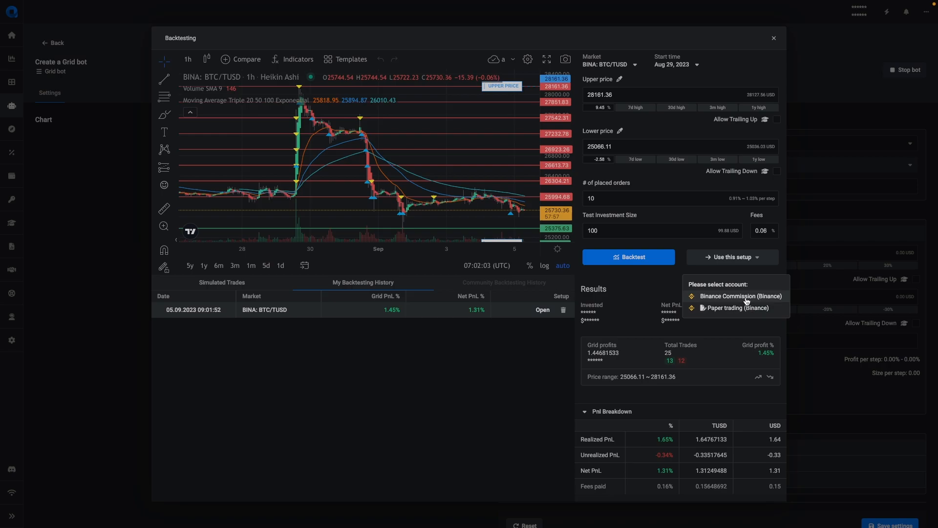
{"action": "left_click", "coordinate": [740, 296]}
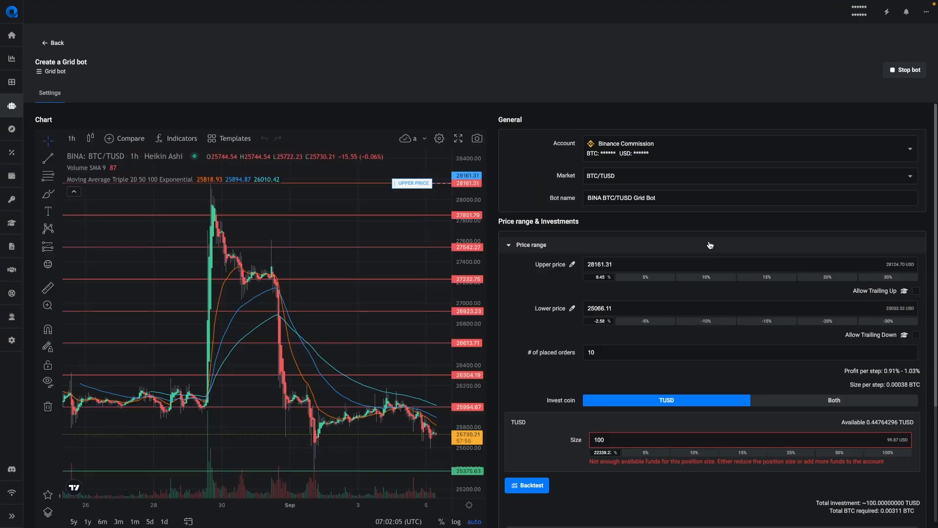
{"action": "mouse_move", "coordinate": [334, 153]}
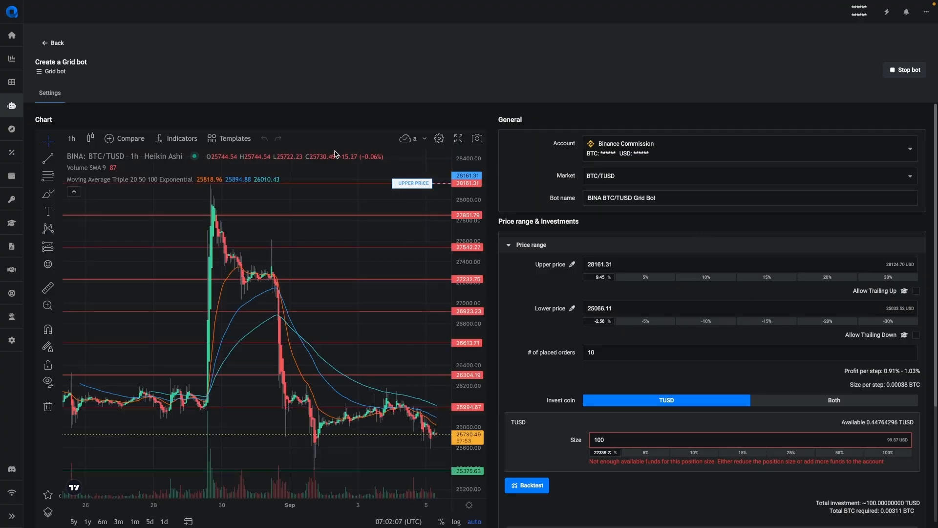
{"action": "scroll", "scroll_direction": "down", "scroll_amount": 3}
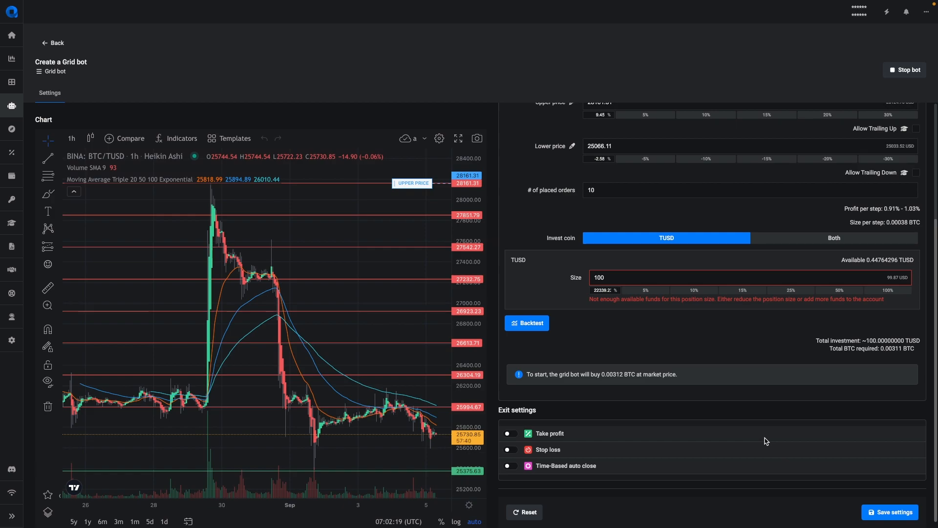
{"action": "left_click", "coordinate": [53, 42]}
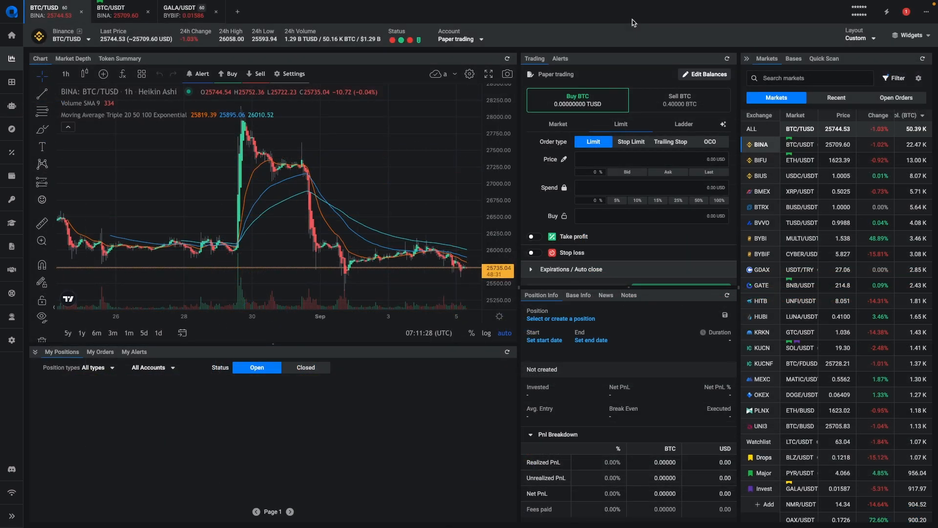
{"action": "mouse_move", "coordinate": [631, 48]}
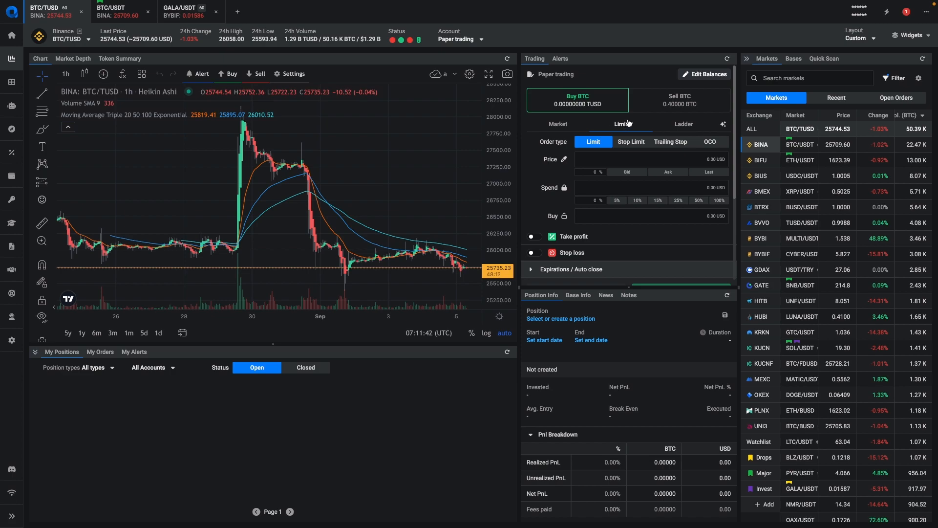
Set the paper TUSD balance to 10000 and fill a BTC limit buy spending 5%.
{"action": "left_click", "coordinate": [706, 74]}
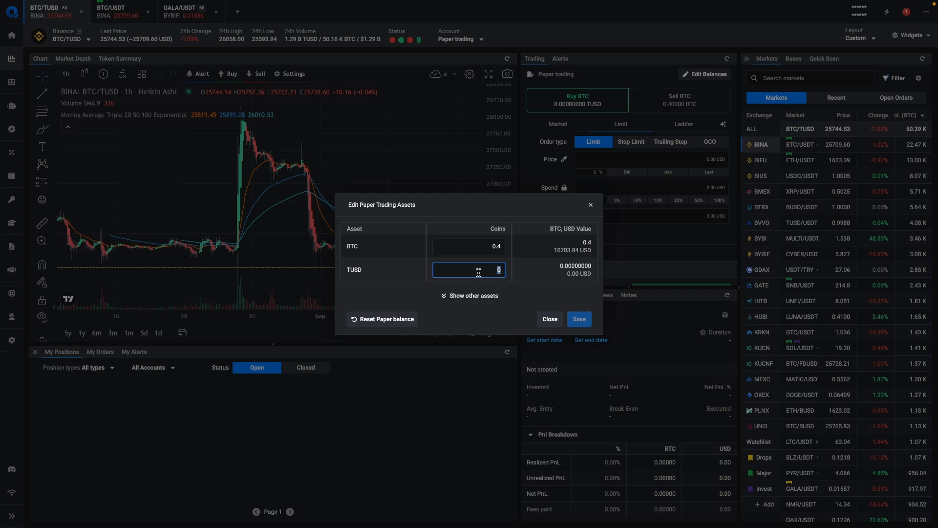
{"action": "type", "text": "10000"}
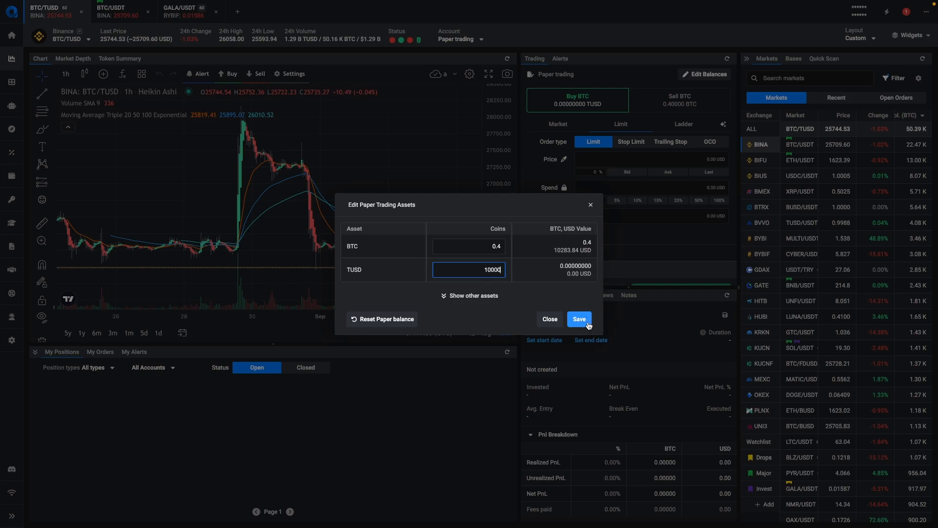
{"action": "left_click", "coordinate": [578, 318]}
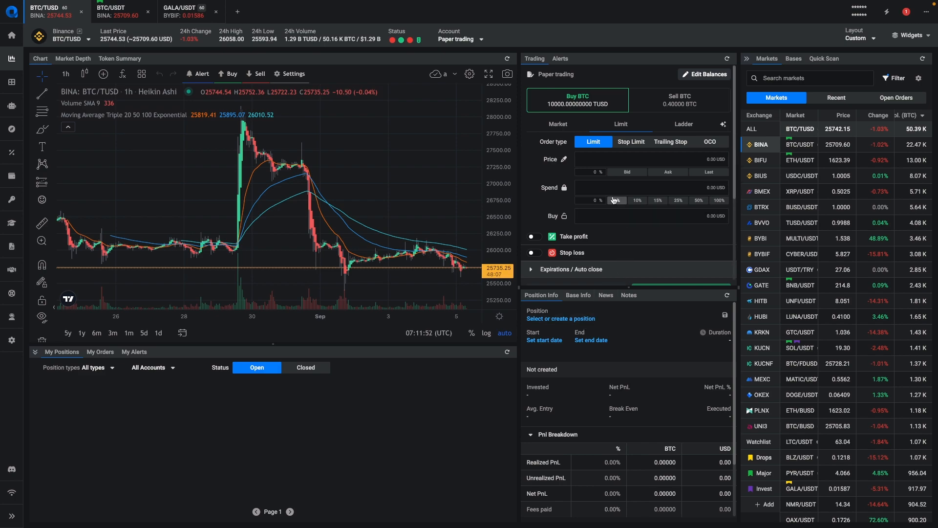
{"action": "left_click", "coordinate": [595, 199]}
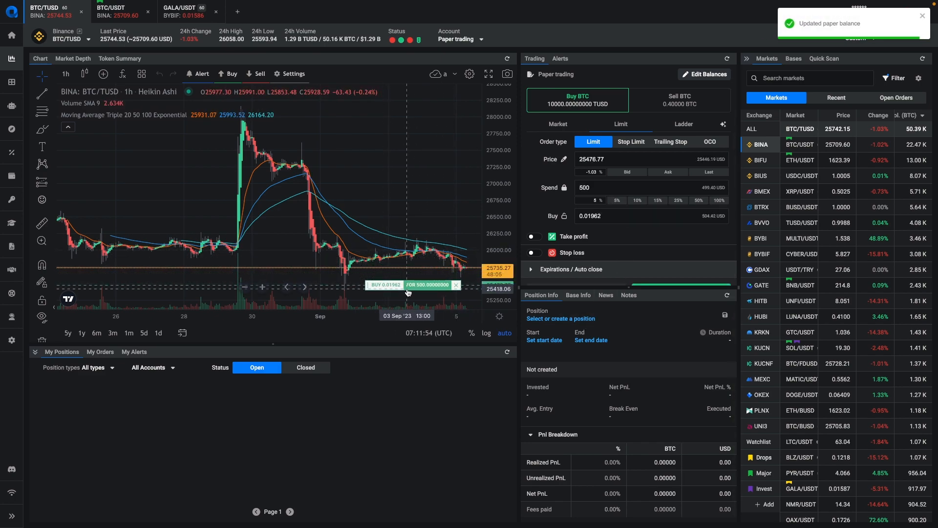